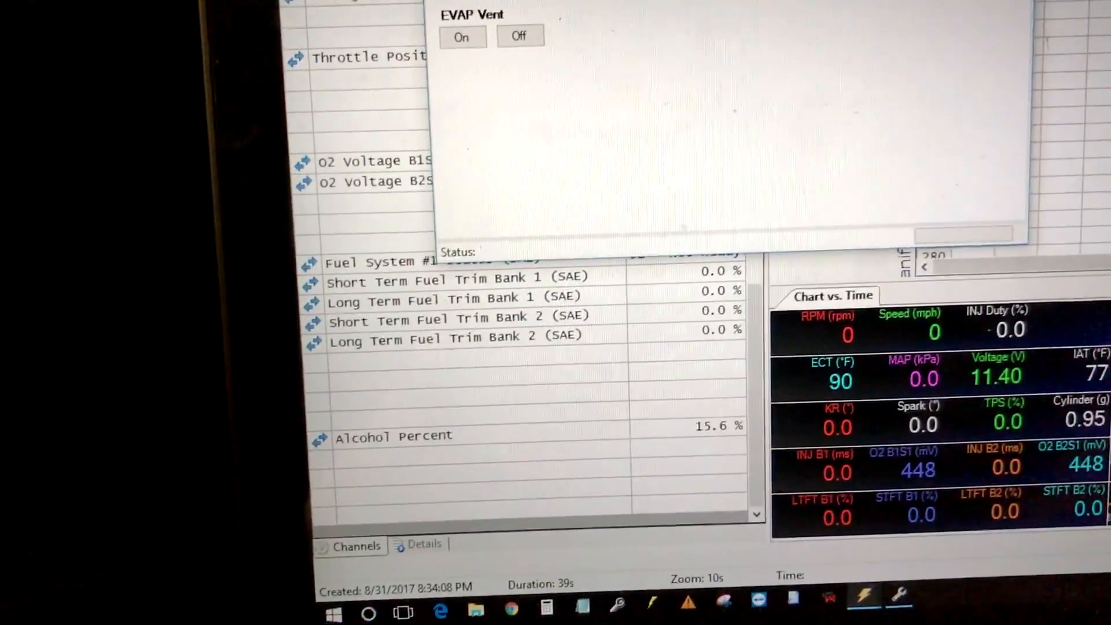
- Command the fuel pump On in the Fuel System controls with Alcohol Percent at 15.6 %
click(414, 59)
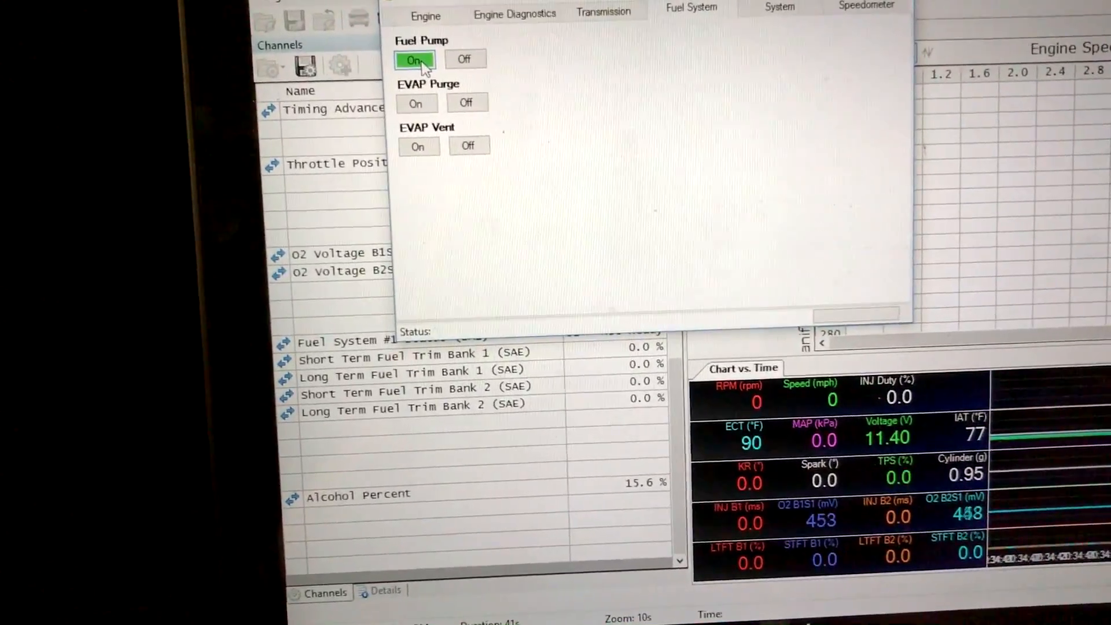